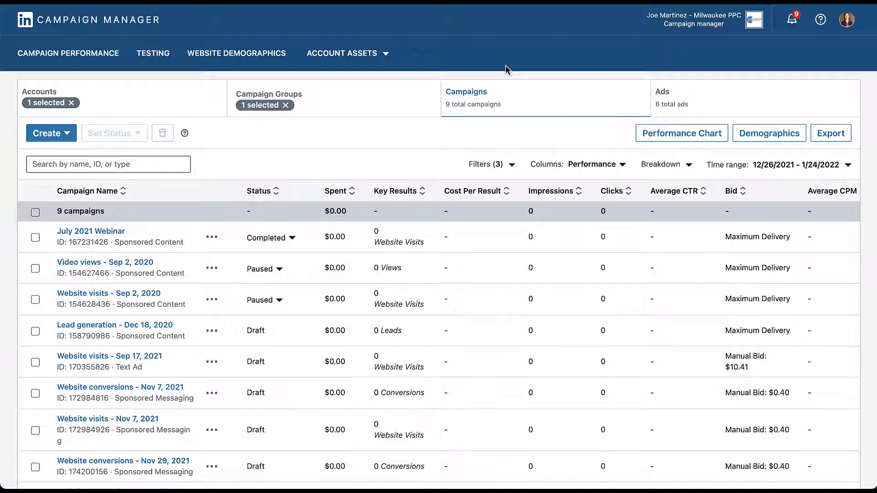
Step: Create a new campaign in the Paid Media Pros Videos group and continue to objective selection
click(47, 134)
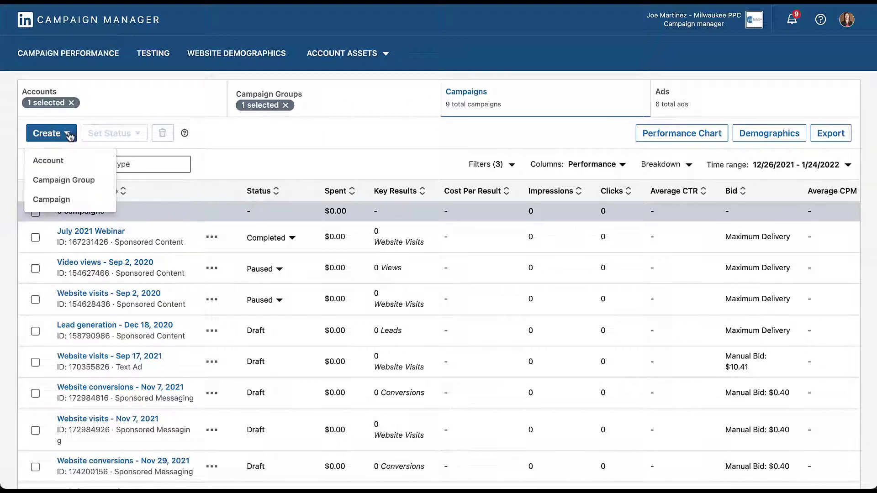
click(51, 200)
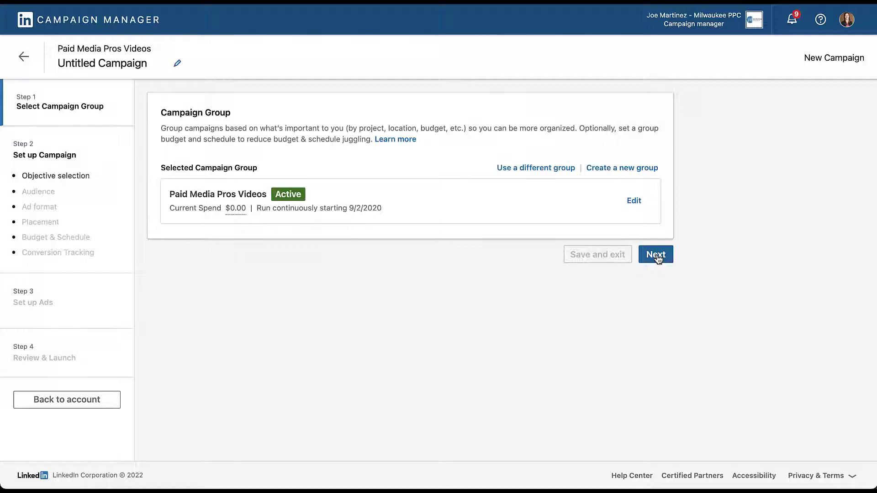
click(656, 253)
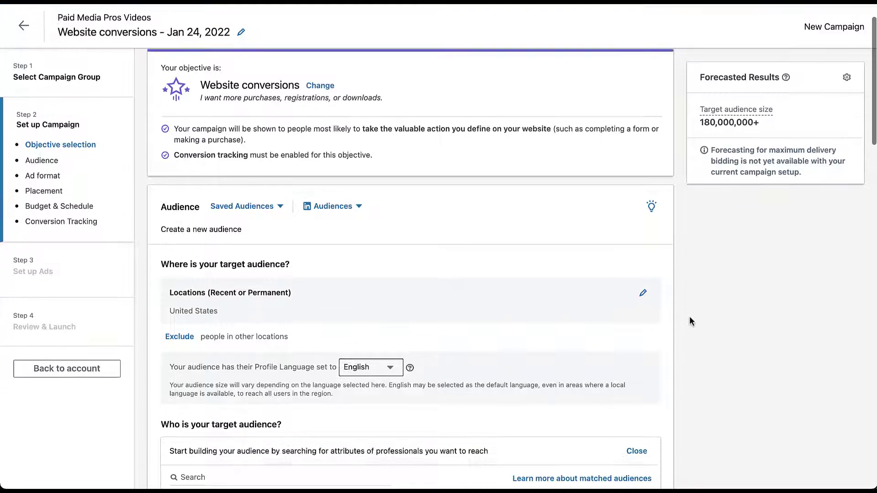
Step: Add current job titles matching 'ppc' and 'paid search', such as Digital Marketing Specialist
scroll(down, 3)
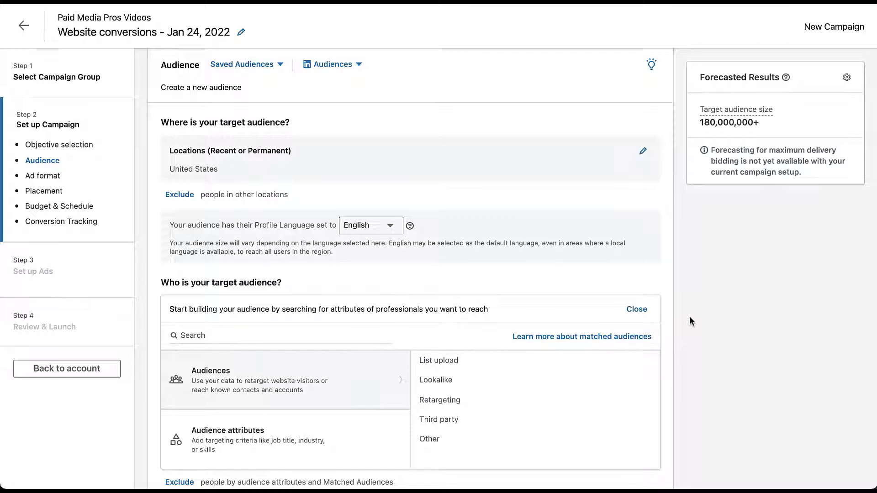
scroll(down, 3)
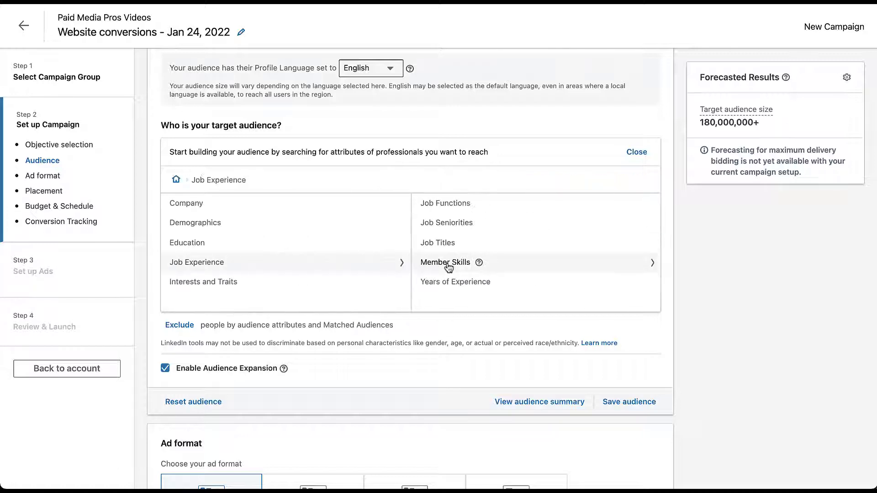
text(ppc)
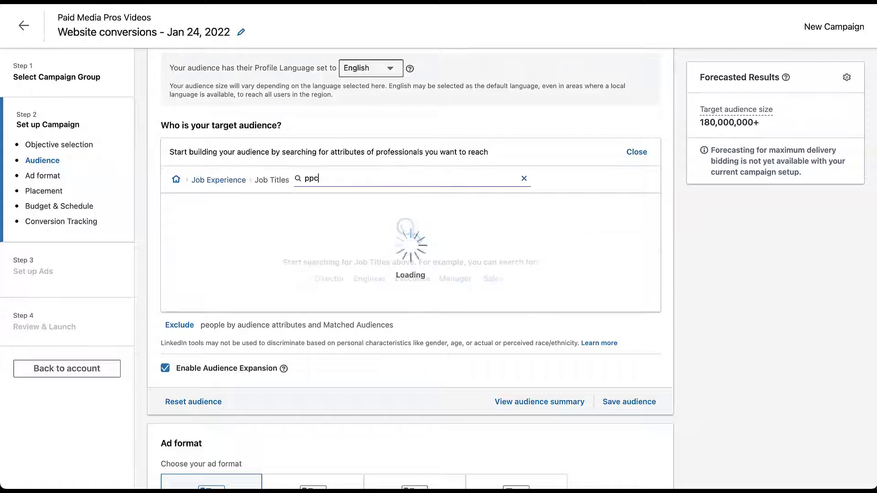
click(174, 283)
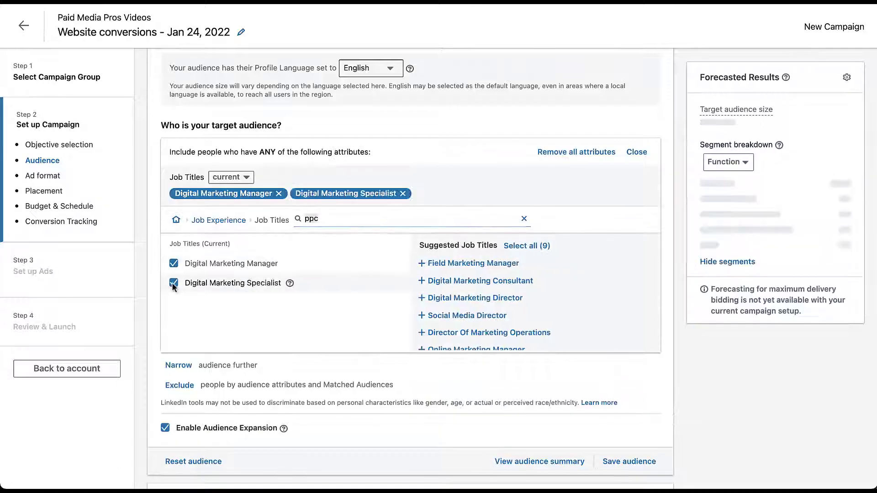
text(paid search)
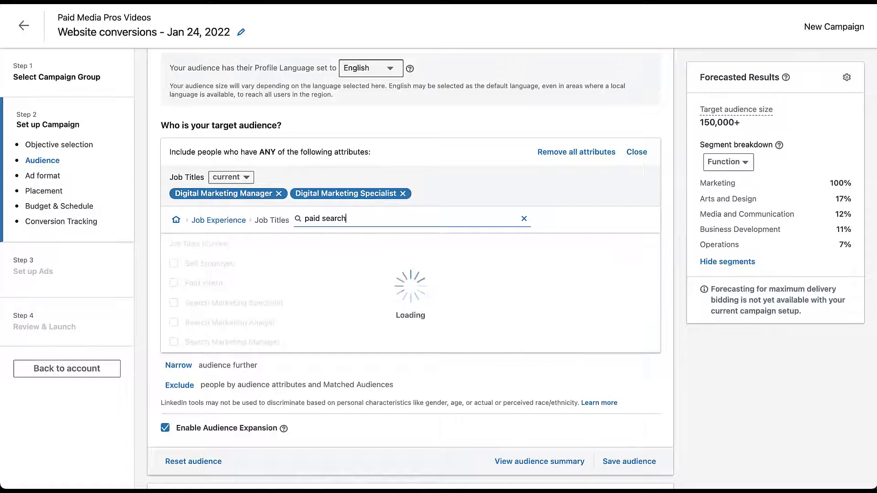
click(174, 315)
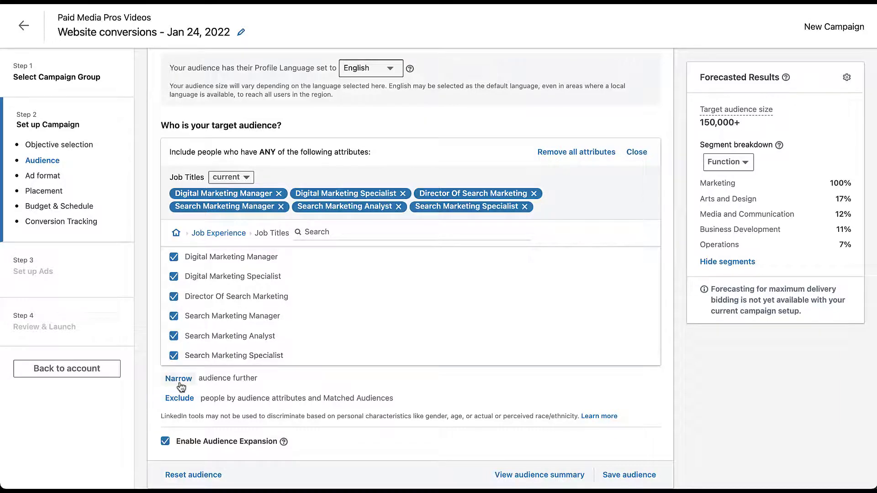
Step: Narrow the audience by Member Skills such as PPC and Google Ads, with audience expansion off
click(178, 379)
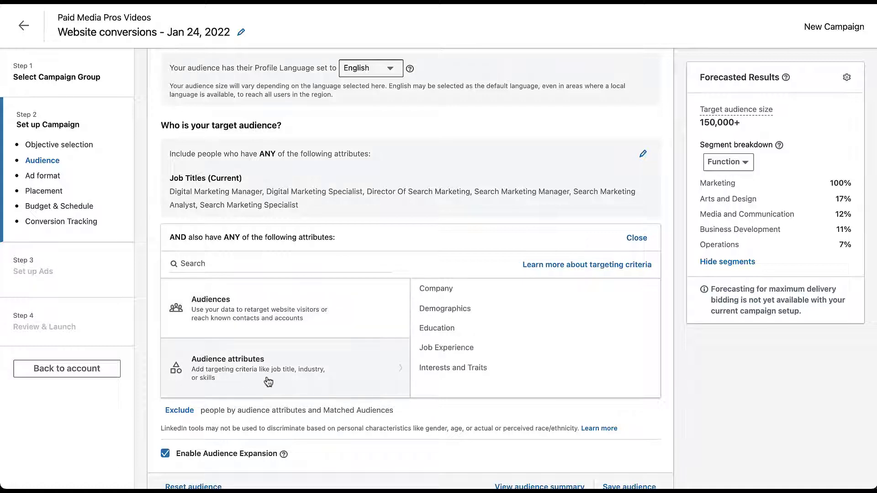
mouse_move(446, 347)
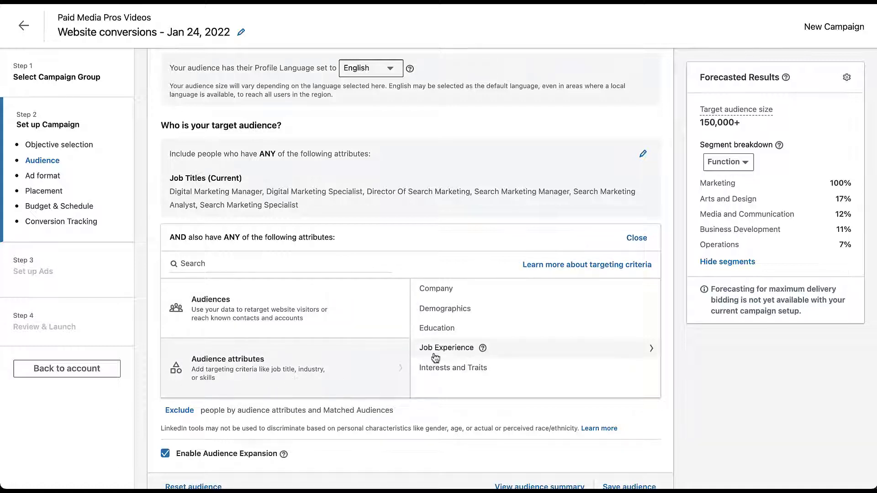
click(447, 347)
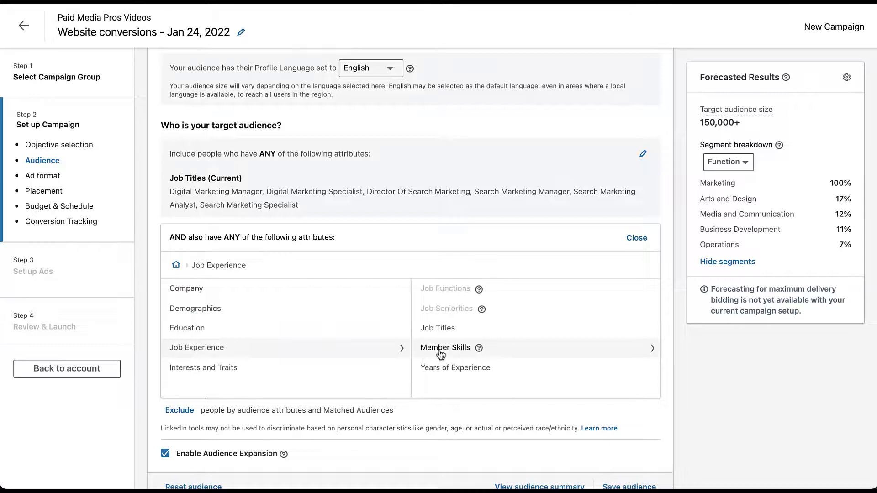
click(445, 347)
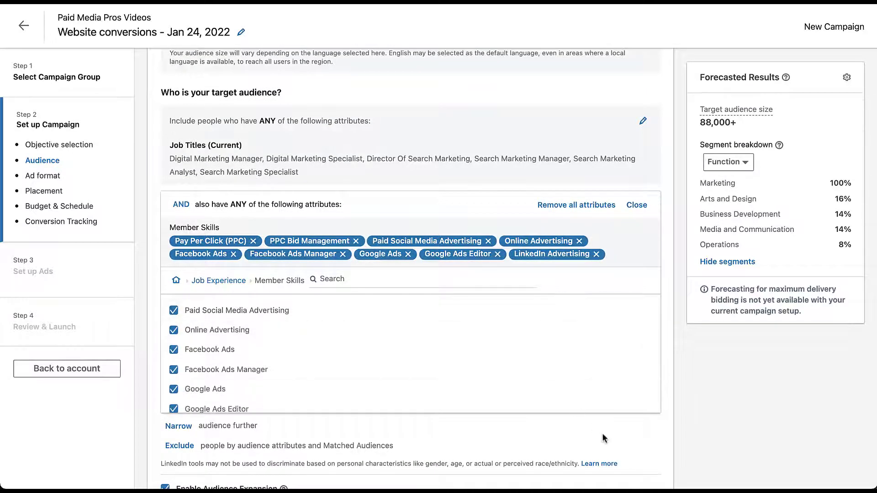
scroll(down, 3)
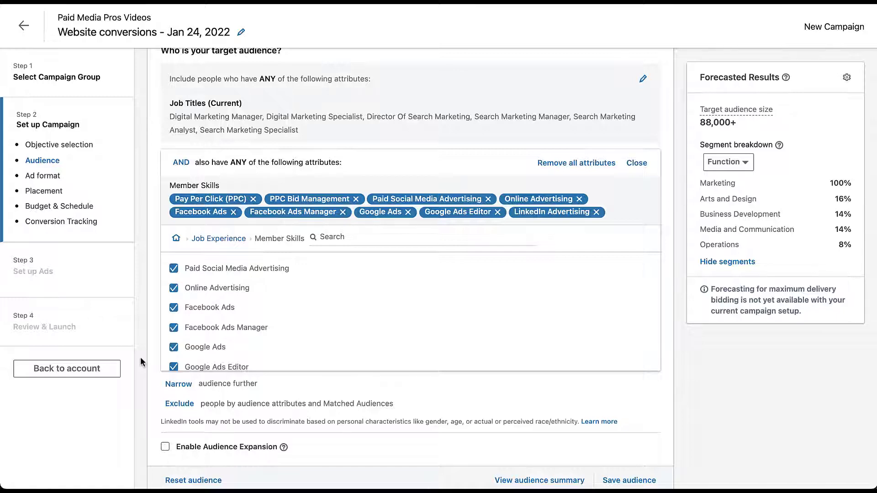
Step: Save the current targeting as an audience named 'PPC Titles + Skills'
scroll(down, 3)
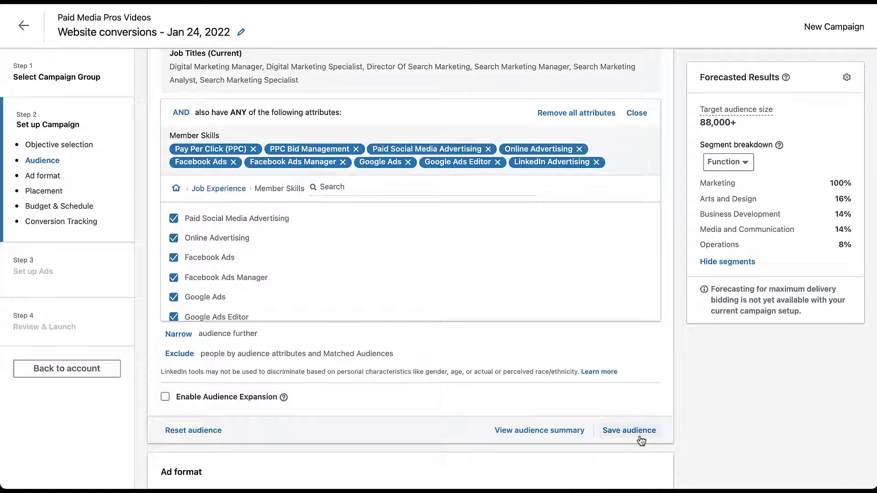
click(629, 430)
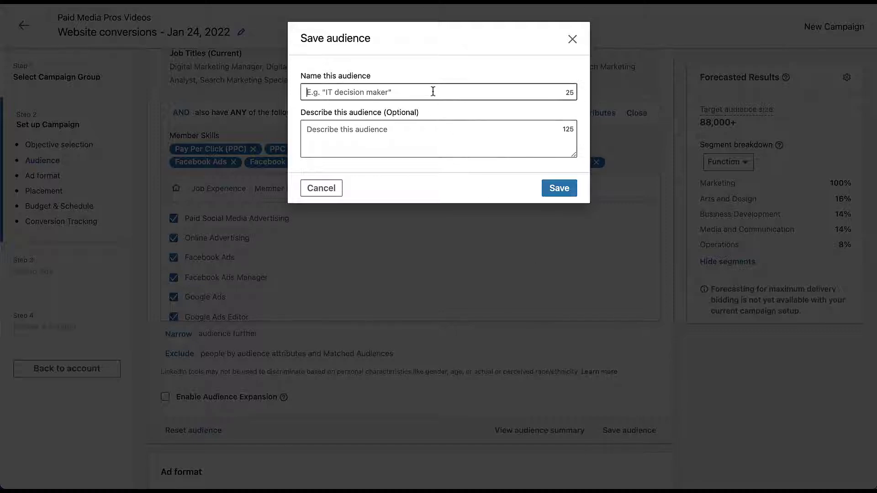
text(PPC Titles + Skills)
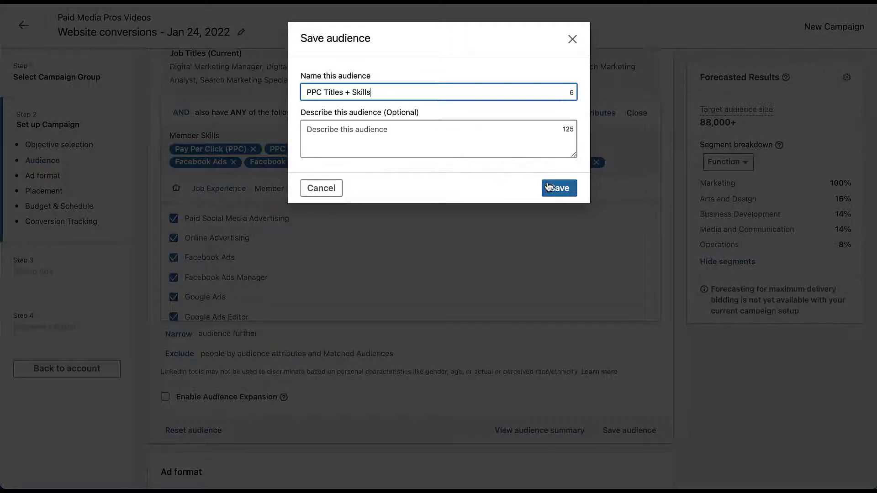
click(558, 187)
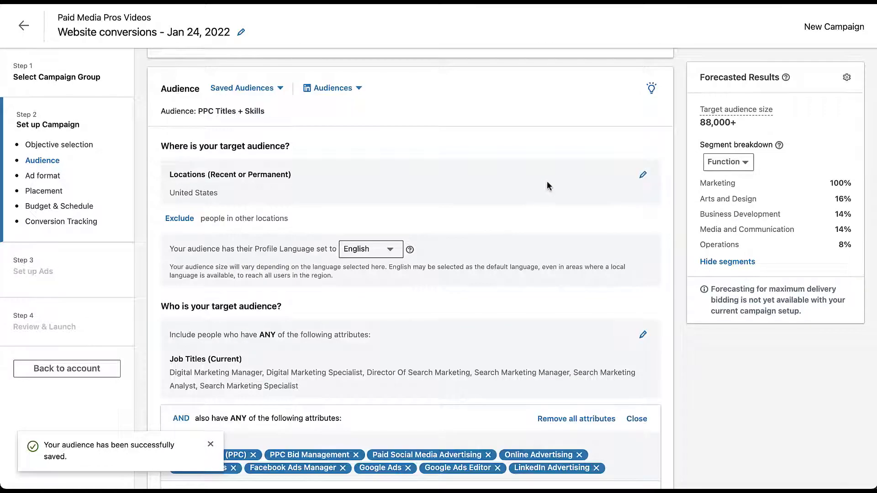
mouse_move(276, 116)
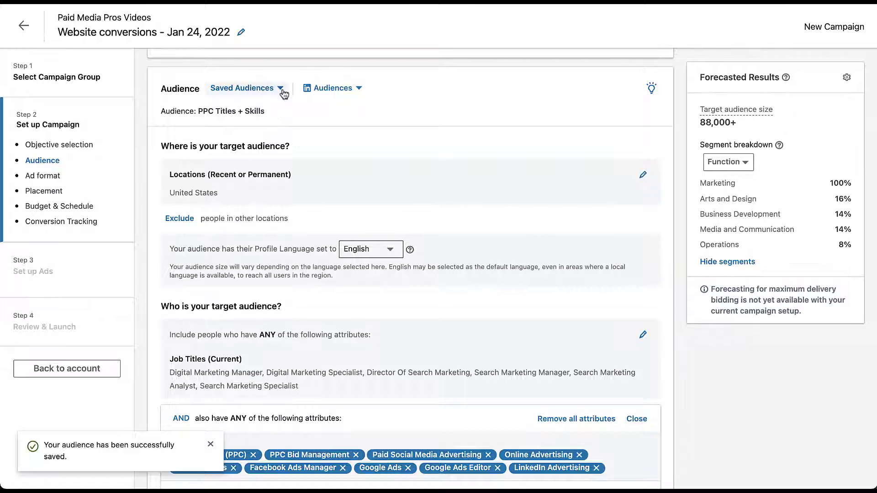
Step: Pick a saved audience from the Saved Audiences list, triggering the replace-selections warning
click(245, 88)
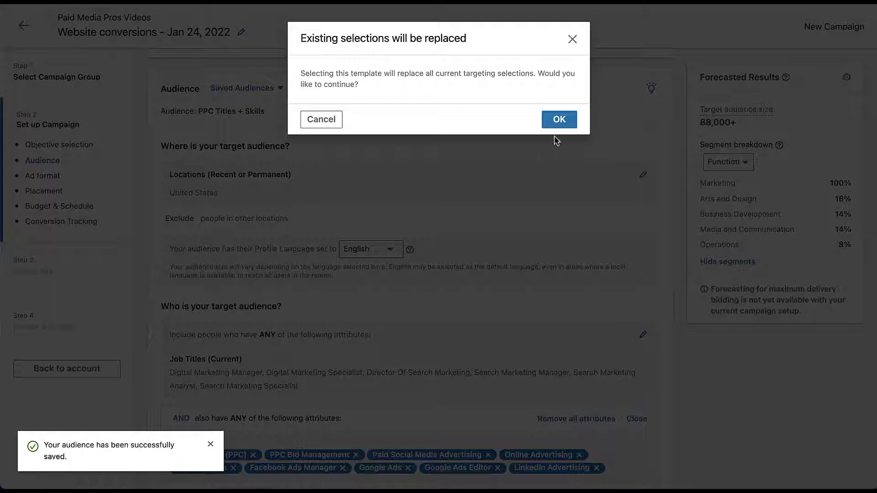
Step: Confirm replacing targeting with the PPC Groups audience, then reopen the Saved Audiences list
click(558, 119)
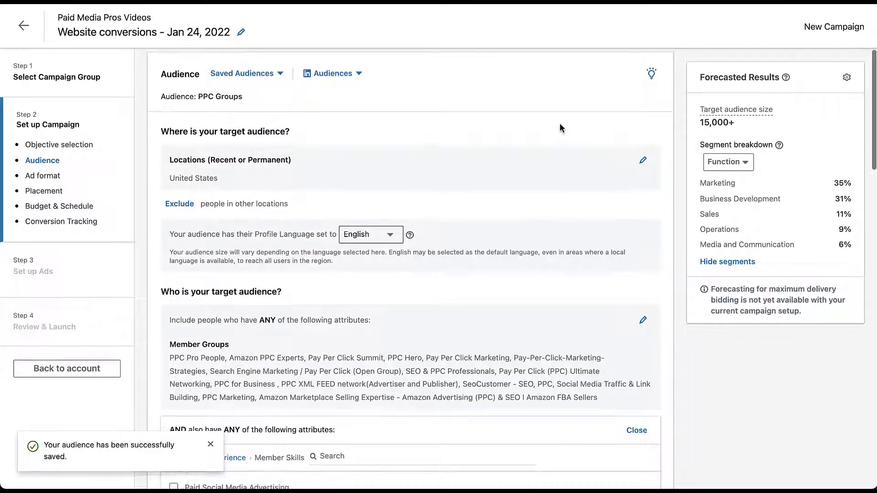
scroll(down, 3)
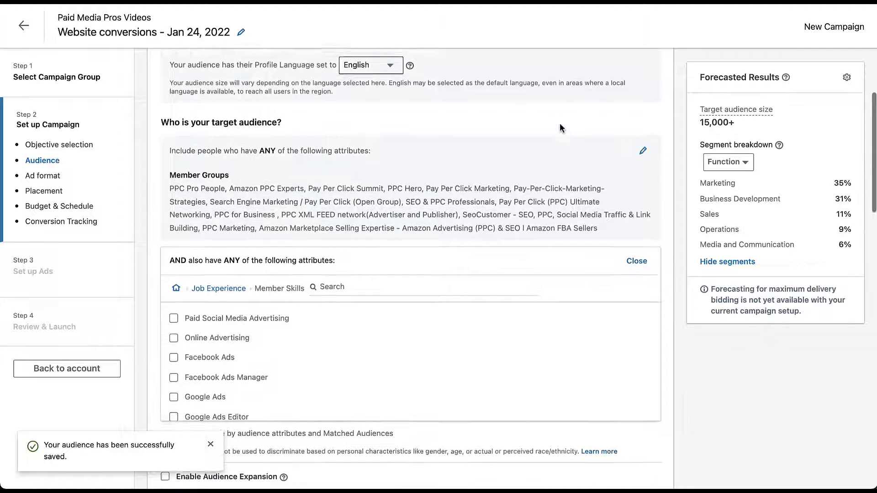
scroll(down, 3)
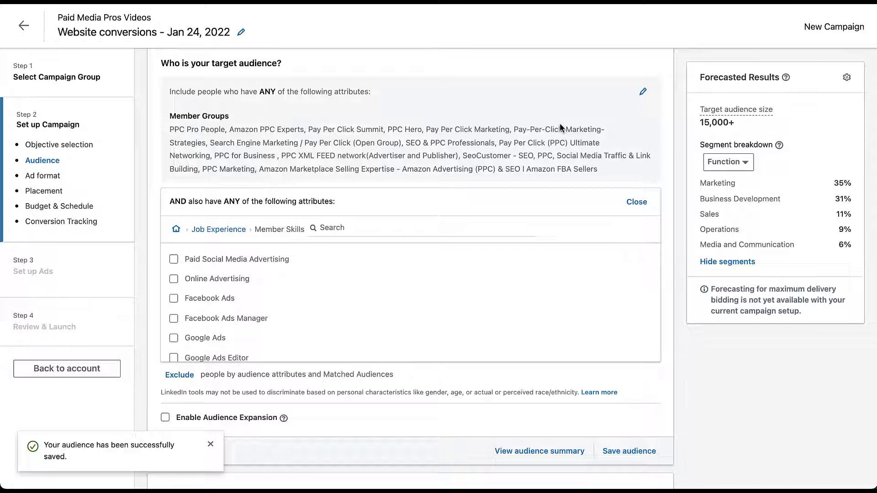
scroll(down, 3)
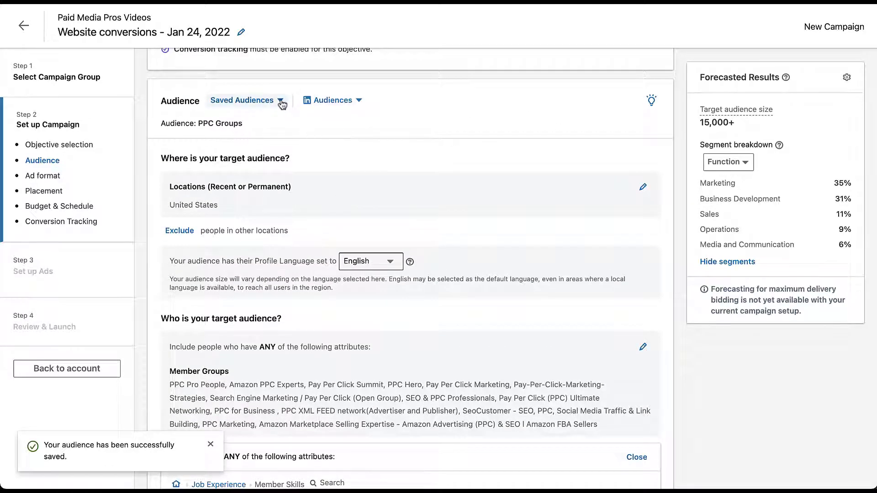
click(242, 101)
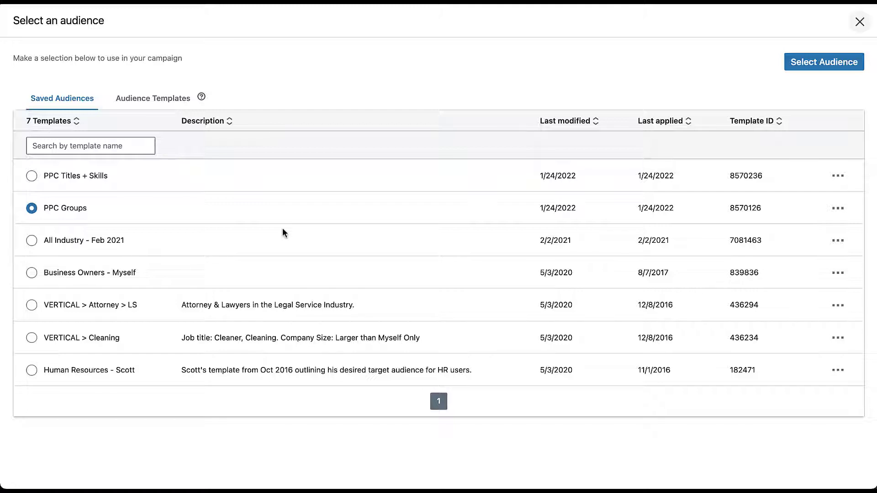
click(860, 21)
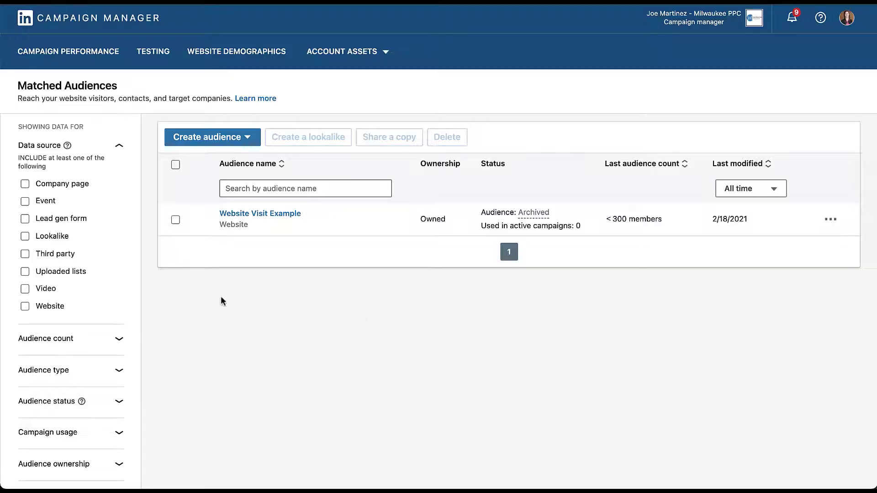
mouse_move(113, 306)
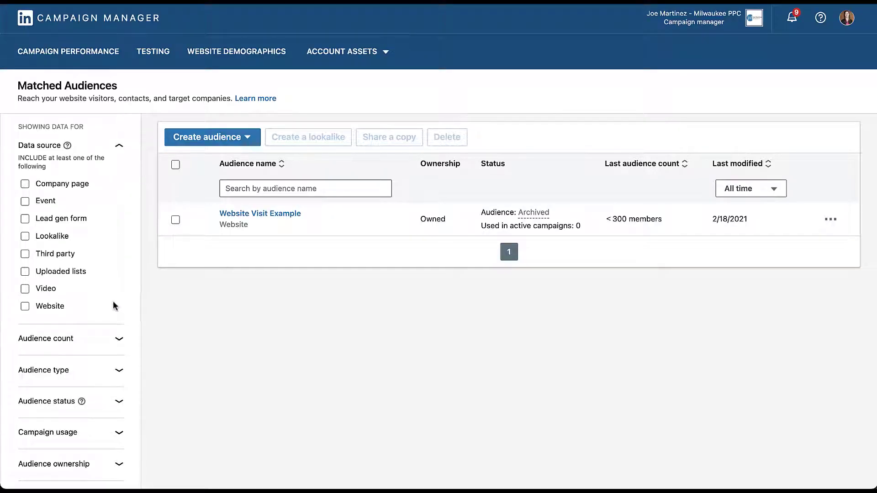
mouse_move(121, 232)
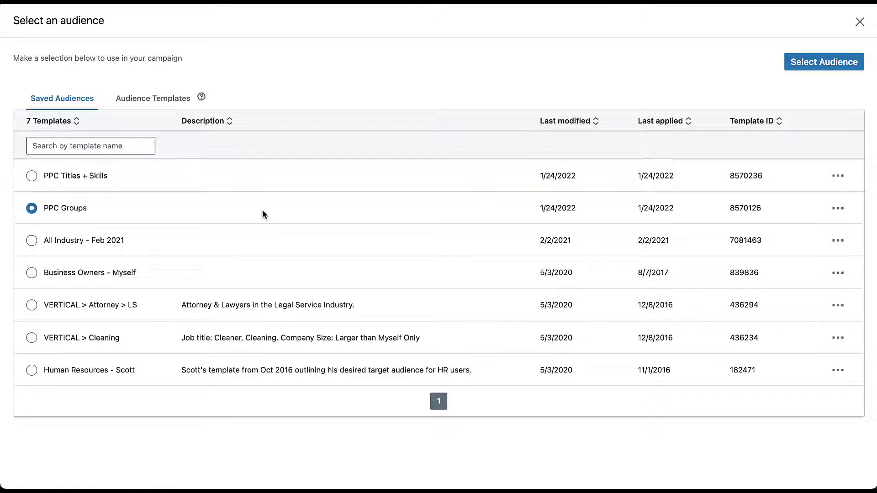
mouse_move(837, 175)
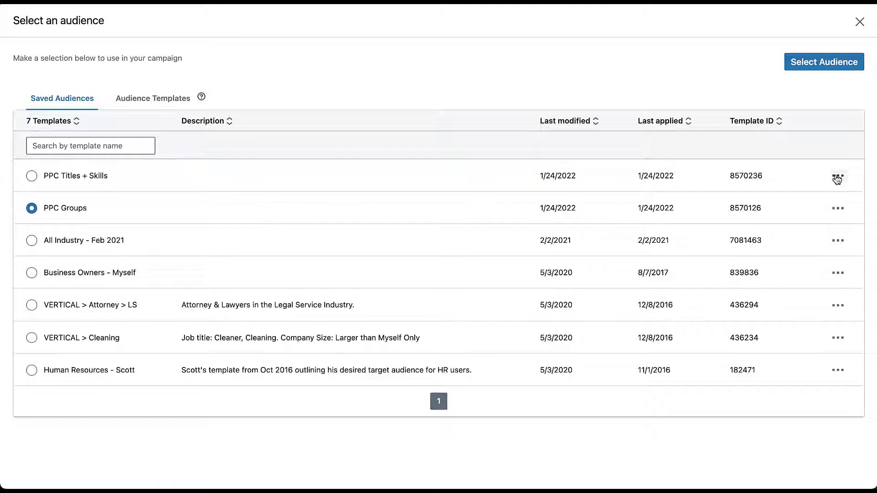
Step: View the PPC Titles + Skills row's options menu, then switch to the Audience Templates list
click(837, 175)
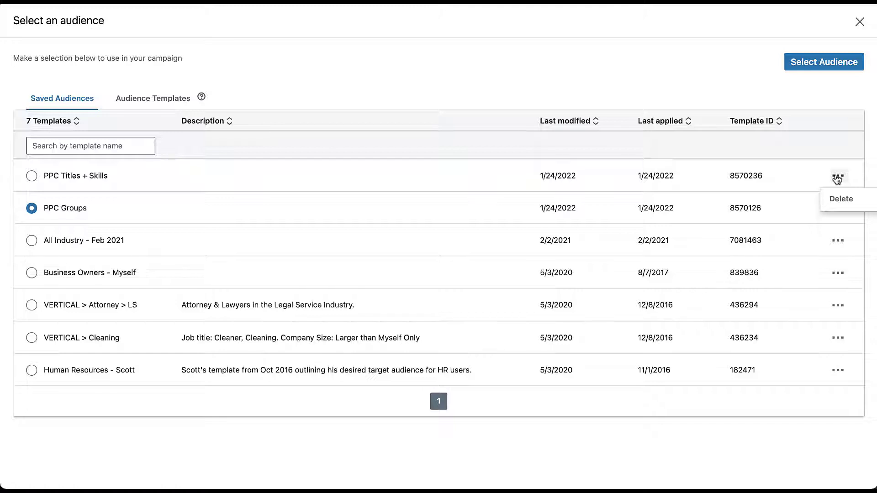
mouse_move(357, 166)
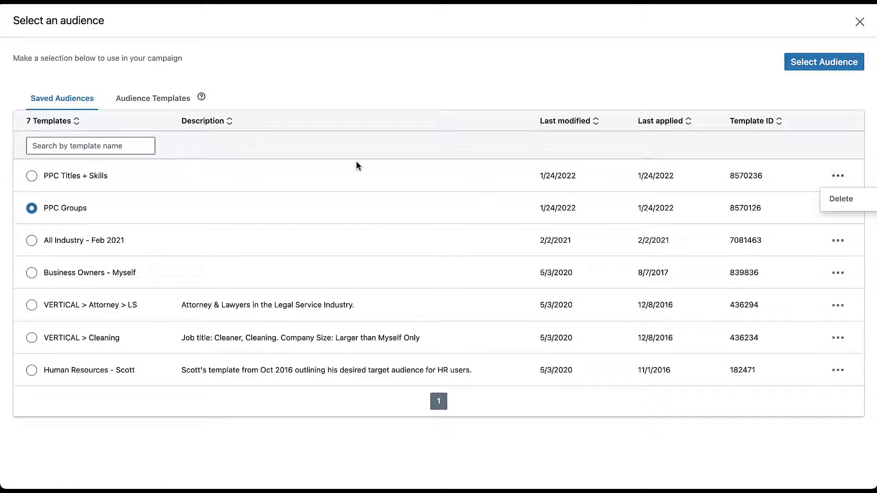
click(153, 98)
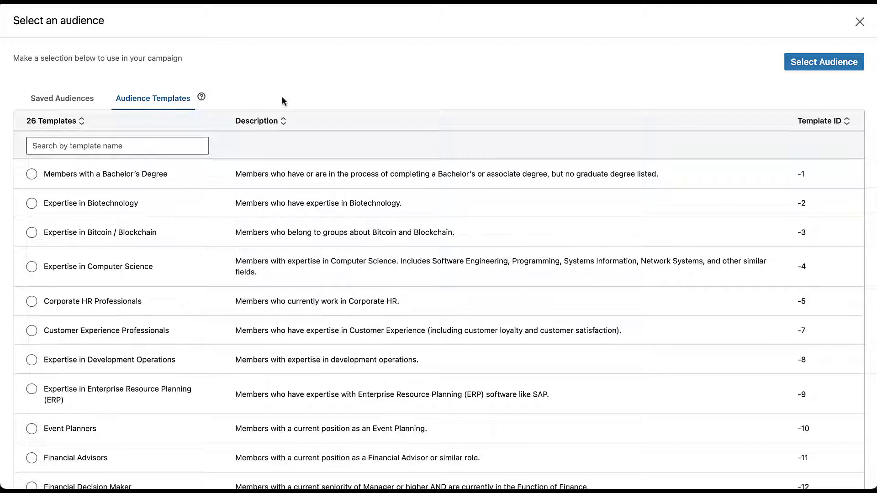
scroll(down, 3)
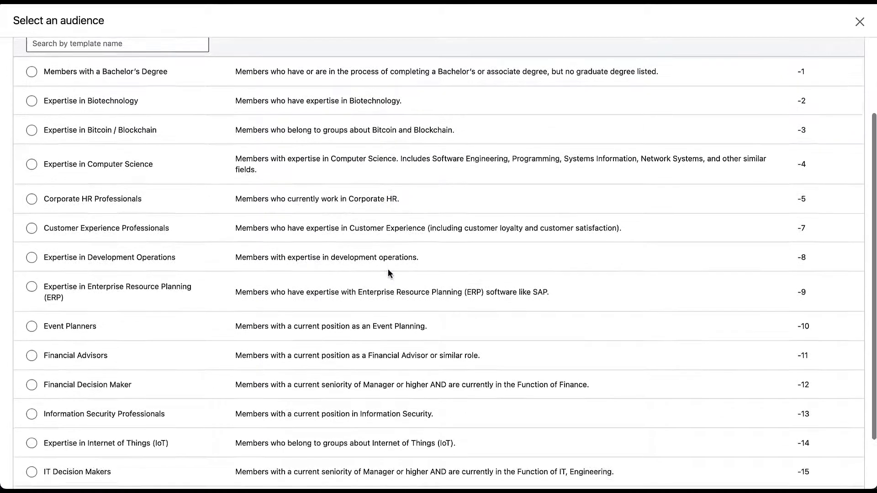
scroll(down, 3)
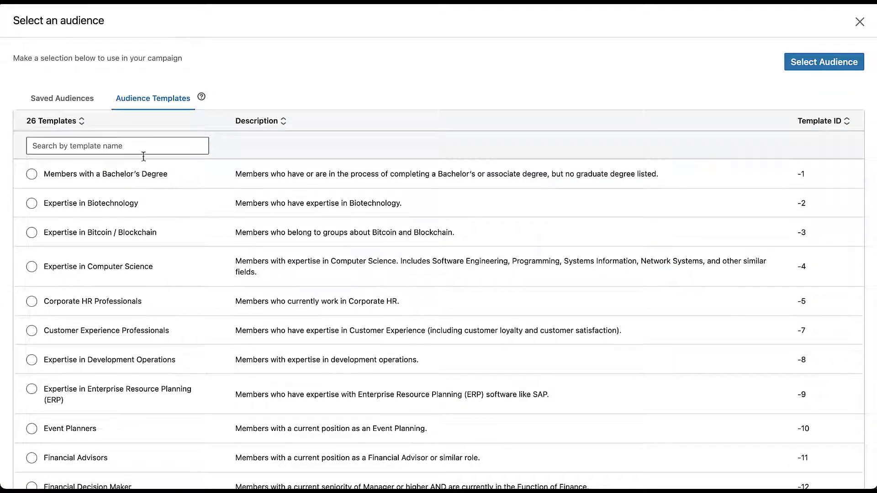
Step: Apply the saved PPC Titles + Skills audience, confirming replacement of current targeting
click(61, 99)
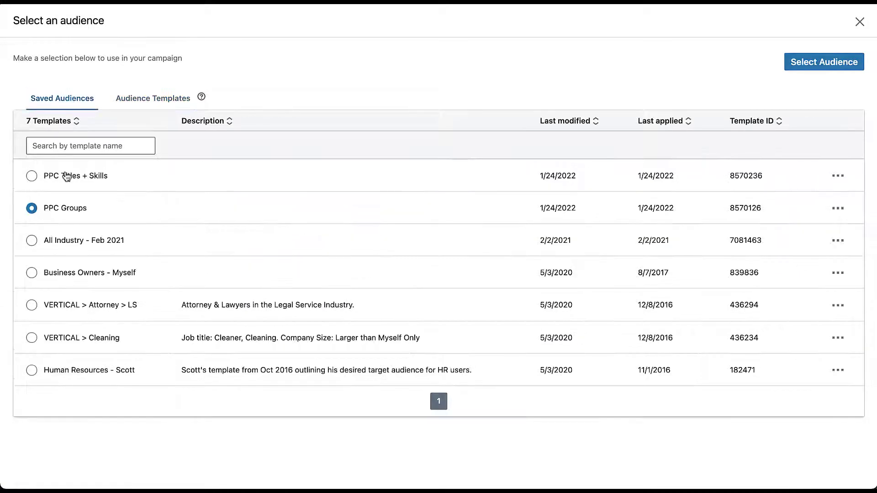
click(32, 175)
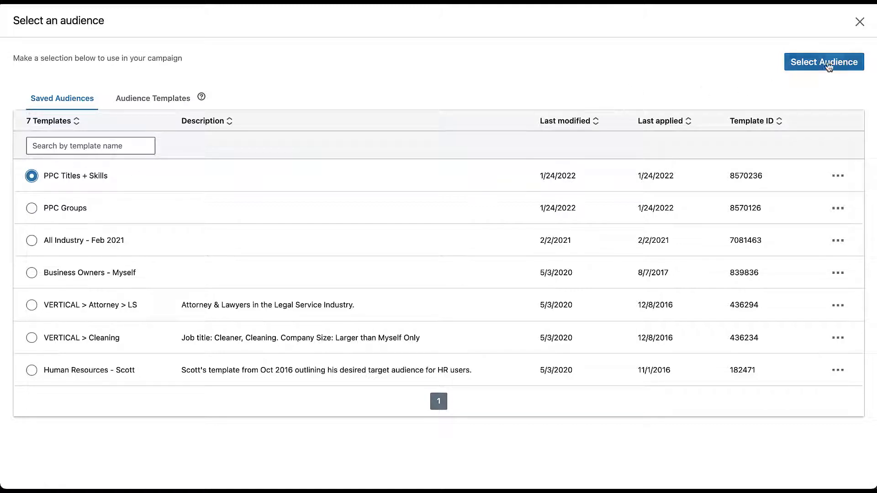
click(823, 62)
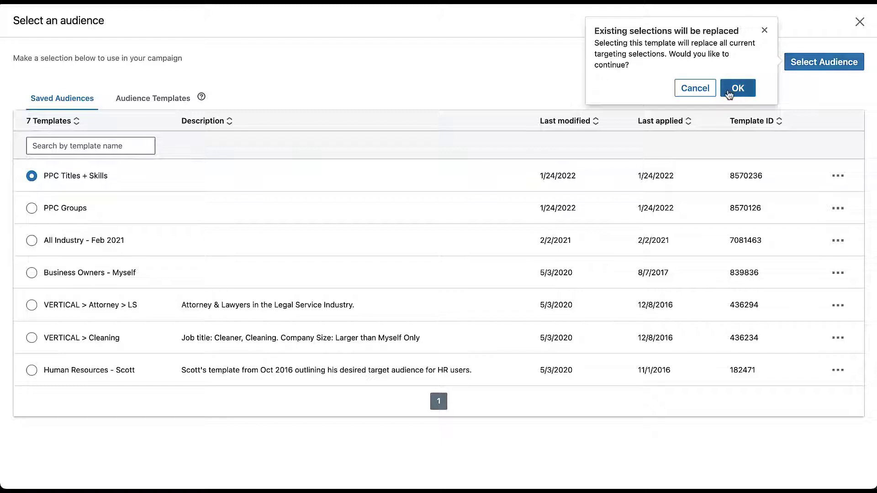
click(737, 87)
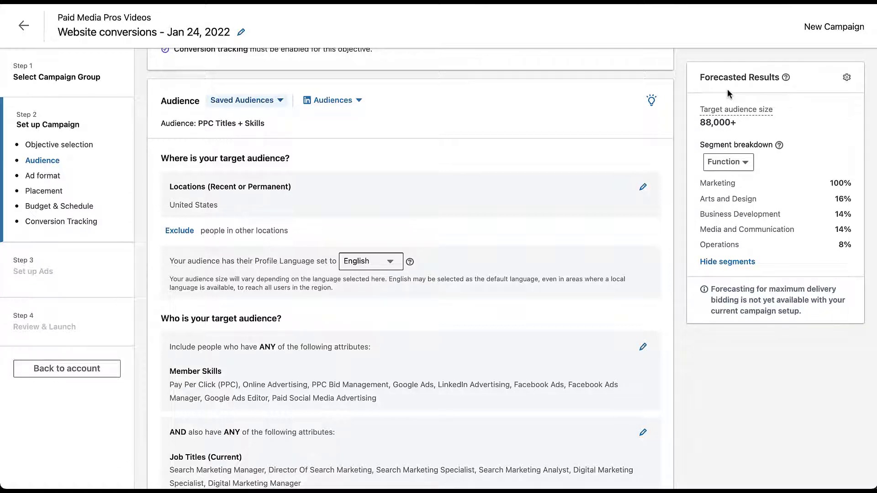
mouse_move(678, 193)
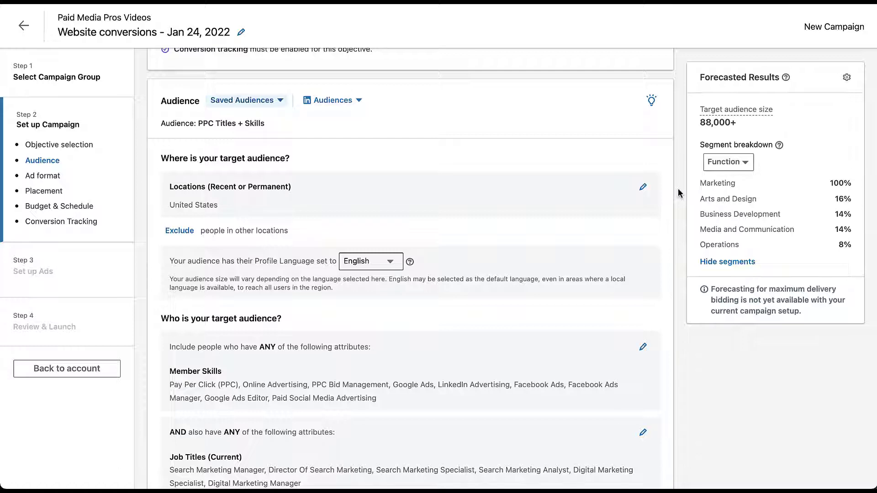
Step: Add United Kingdom as a target location alongside United States
click(642, 187)
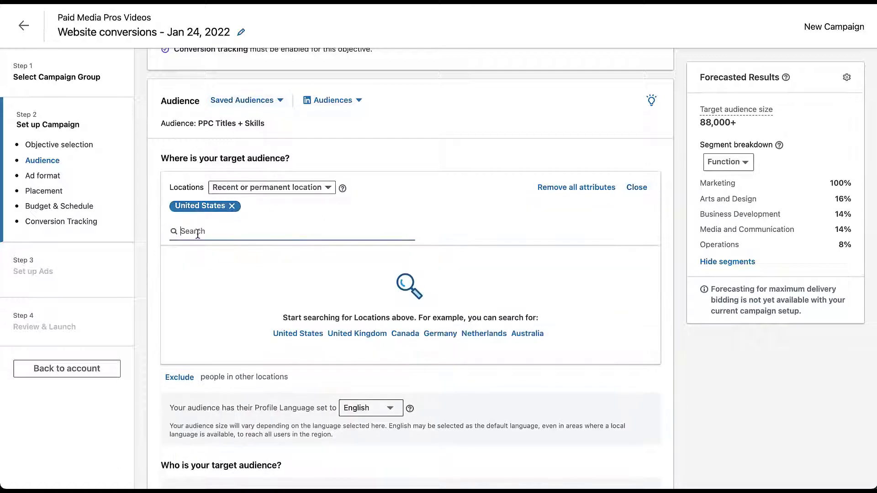
click(174, 256)
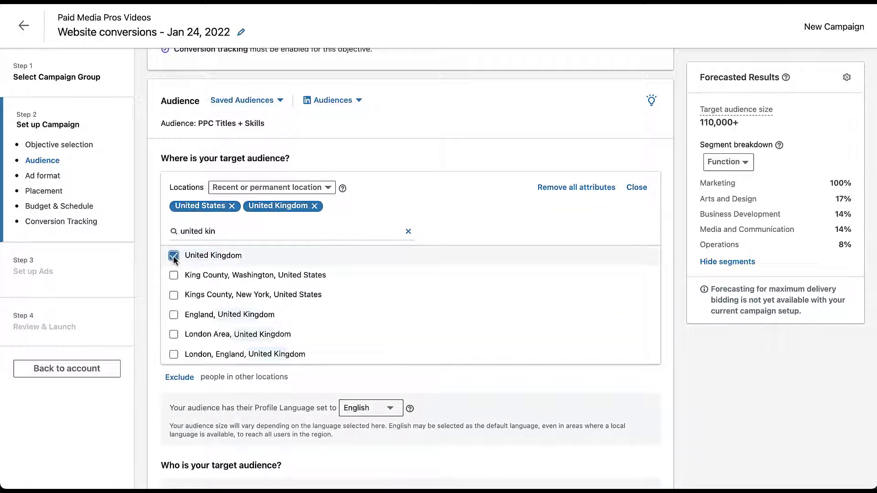
click(636, 187)
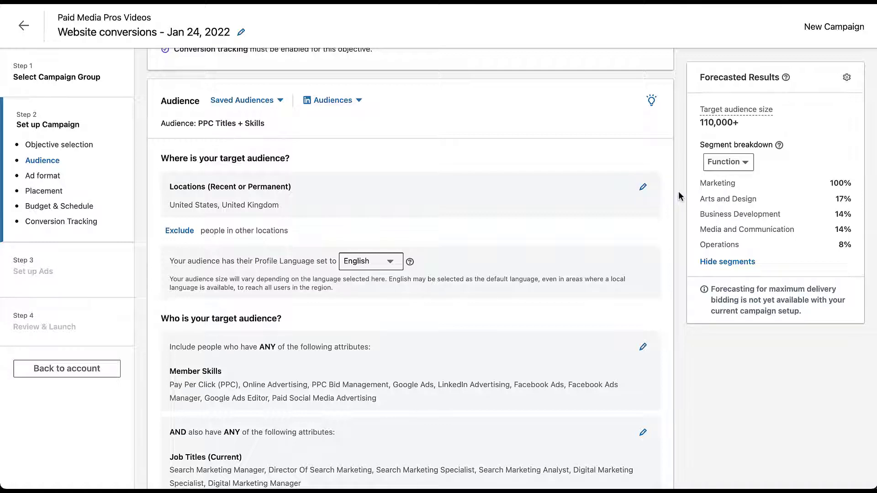
Step: Narrow the audience by Company Size from Myself Only up to 501-1000 employees
scroll(down, 3)
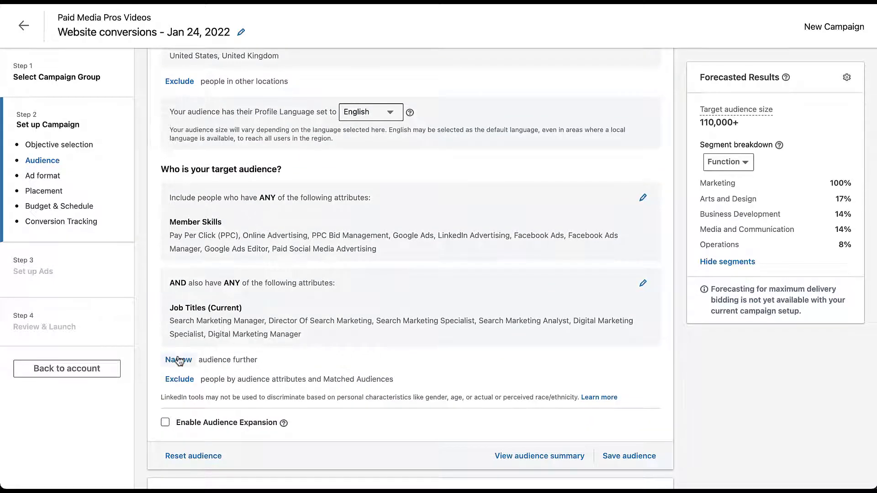
click(178, 360)
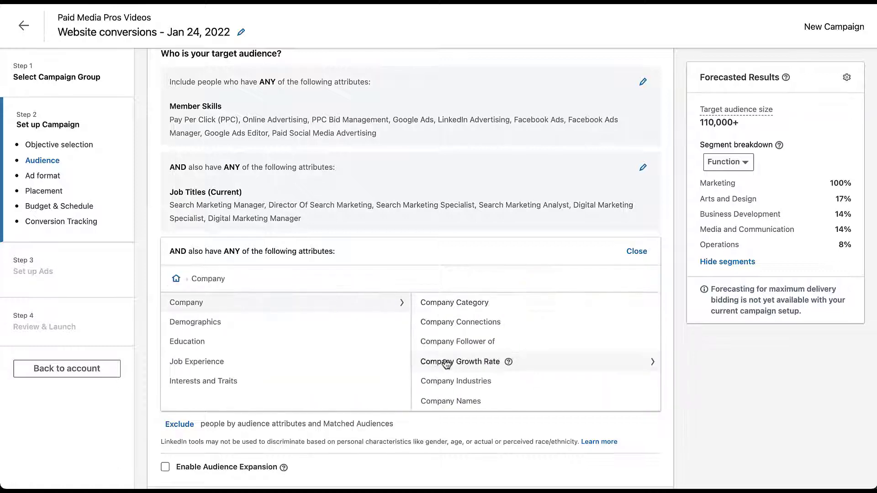
scroll(down, 3)
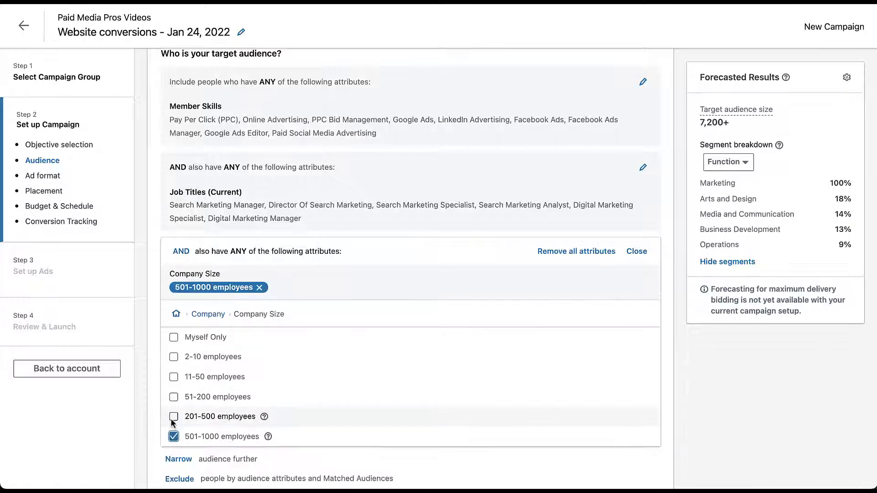
click(174, 376)
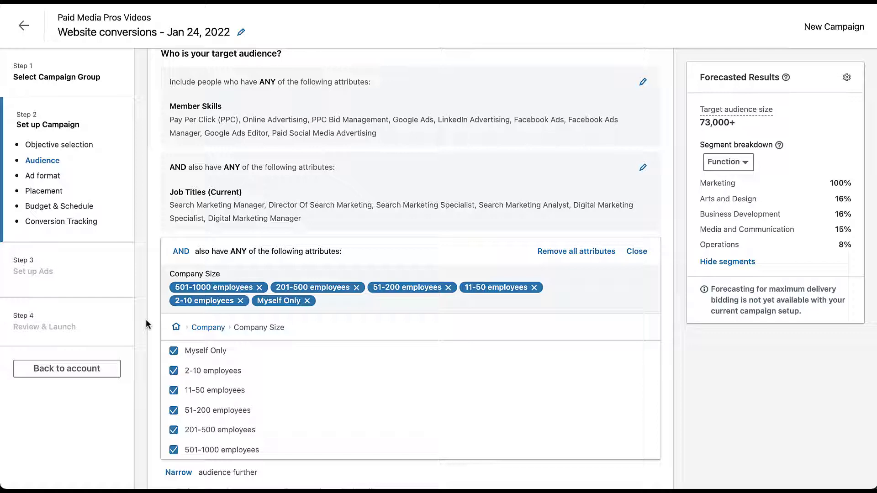
scroll(up, 3)
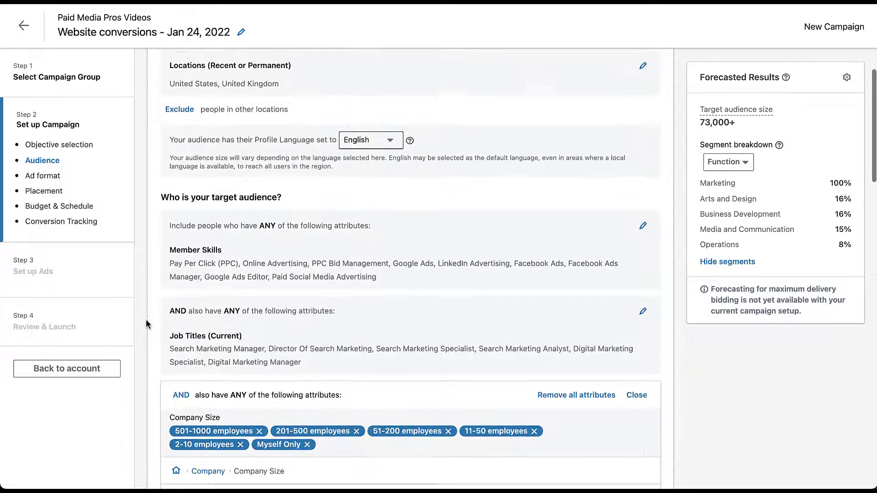